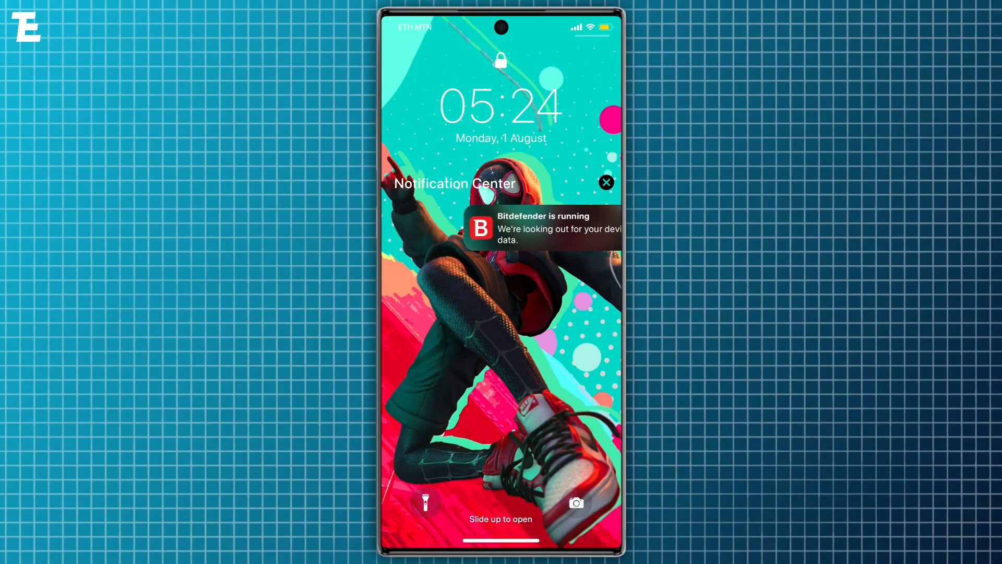
Step: Preview the finished iOS-style home screen, then find and install widgetopia and Phone Launcher
{"action": "left_click", "coordinate": [605, 182]}
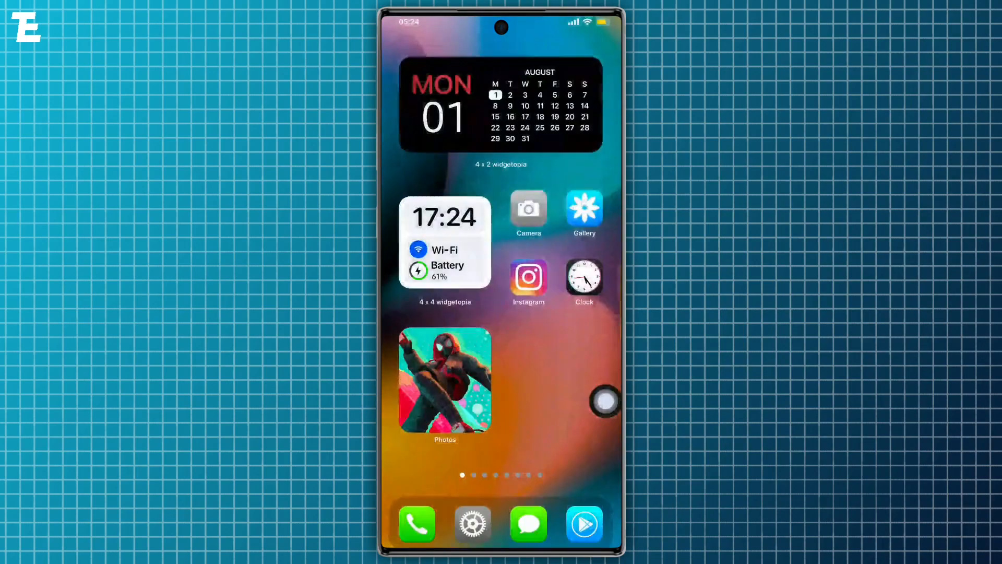
{"action": "scroll", "scroll_direction": "left", "scroll_amount": 3}
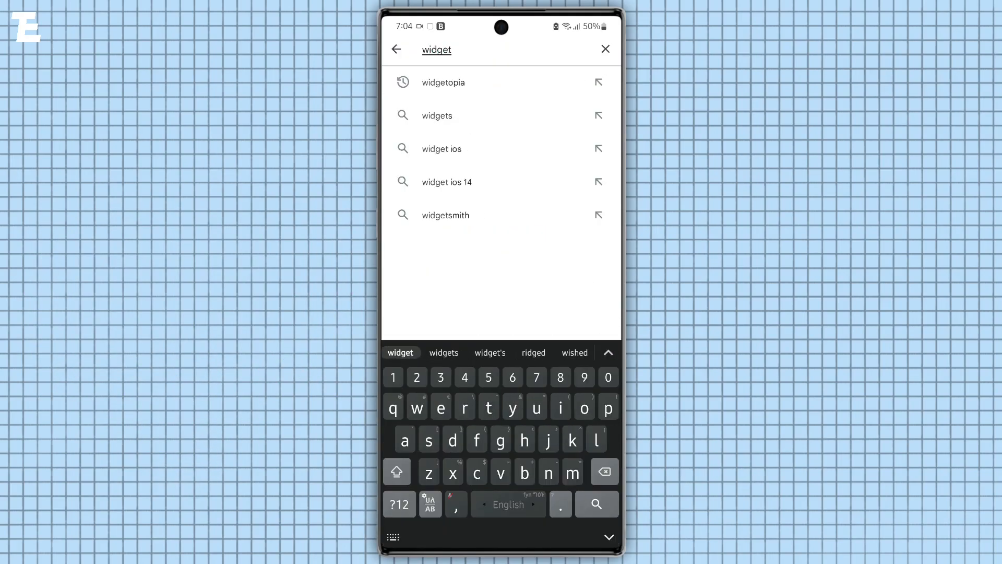
{"action": "left_click", "coordinate": [441, 82]}
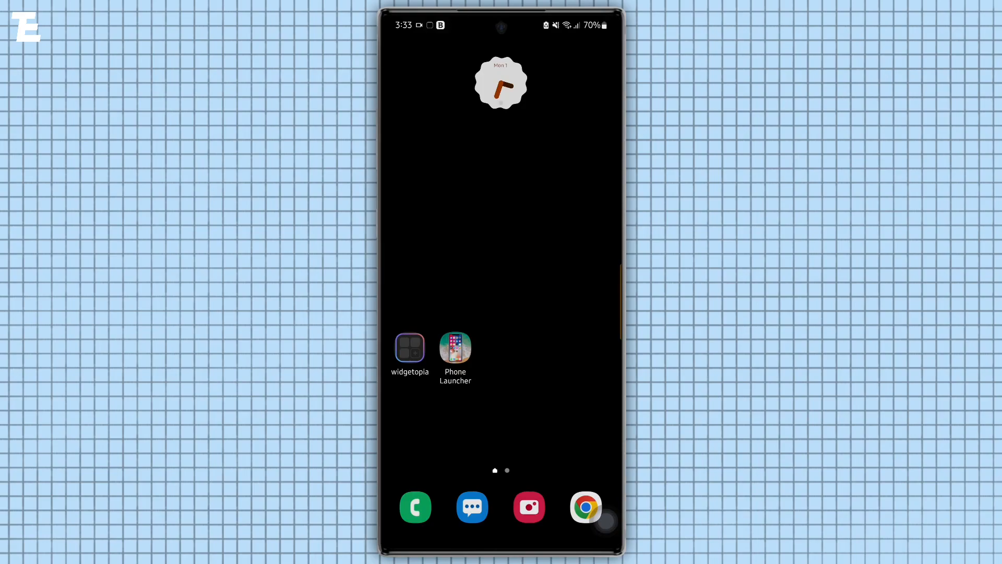
Step: Run Phone Launcher setup without its wallpaper, grant notification access, and set it as default home
{"action": "left_click", "coordinate": [455, 349]}
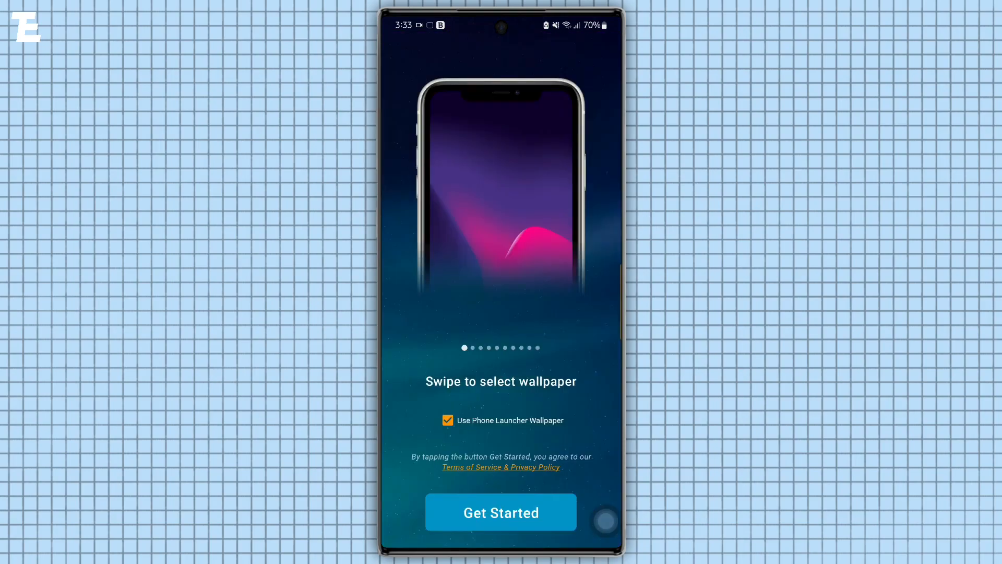
{"action": "left_click", "coordinate": [447, 420]}
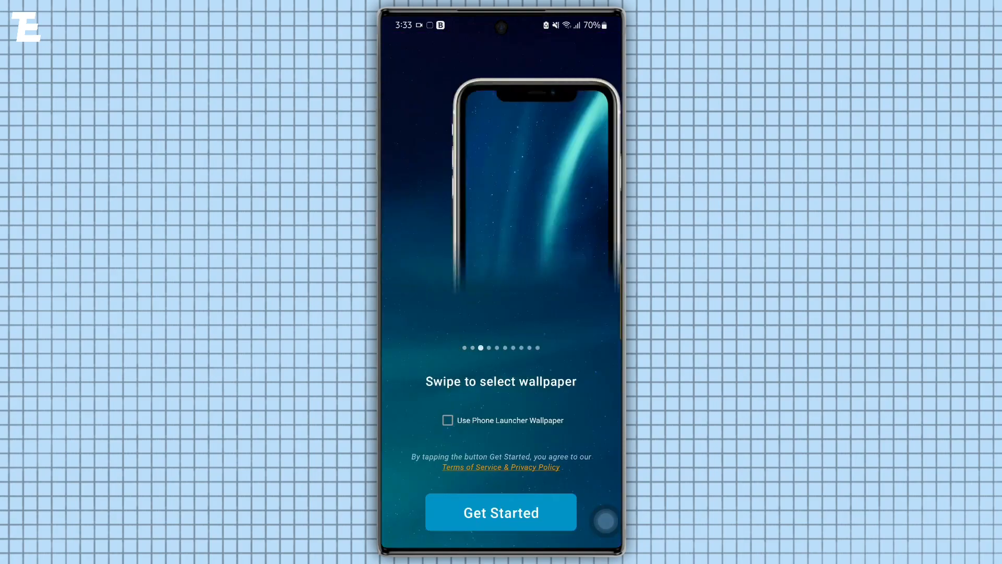
{"action": "left_click", "coordinate": [500, 512]}
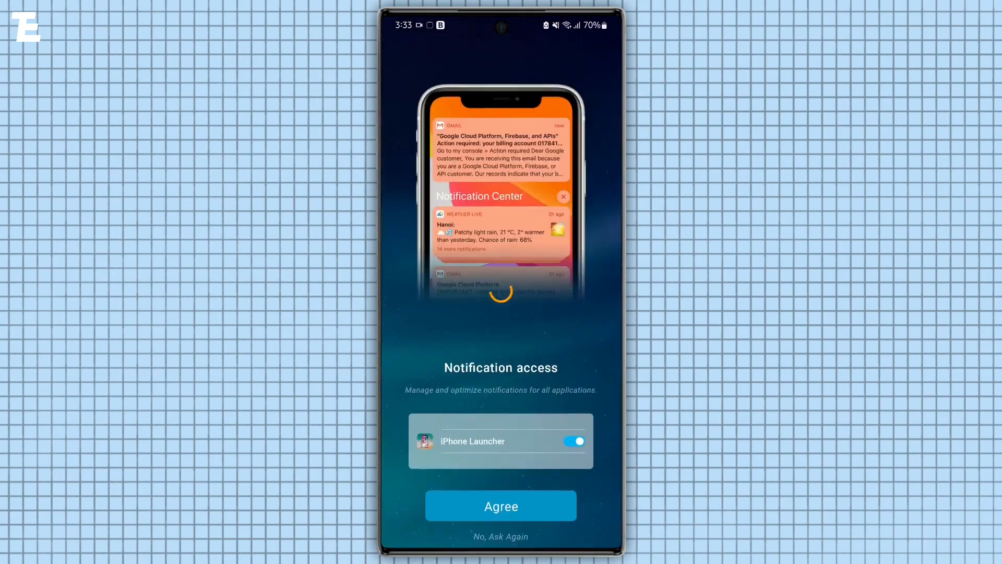
{"action": "left_click", "coordinate": [501, 504]}
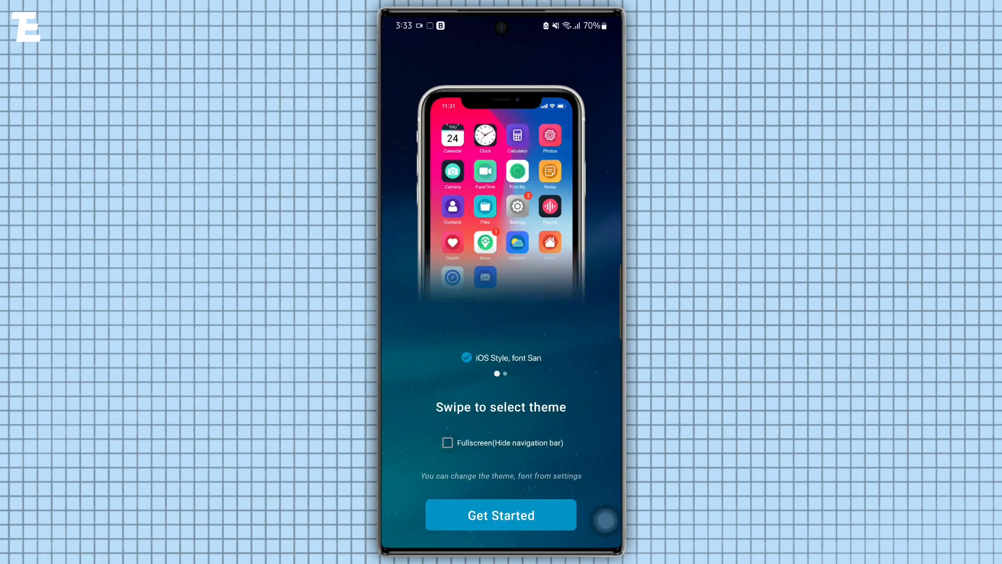
{"action": "left_click", "coordinate": [500, 514]}
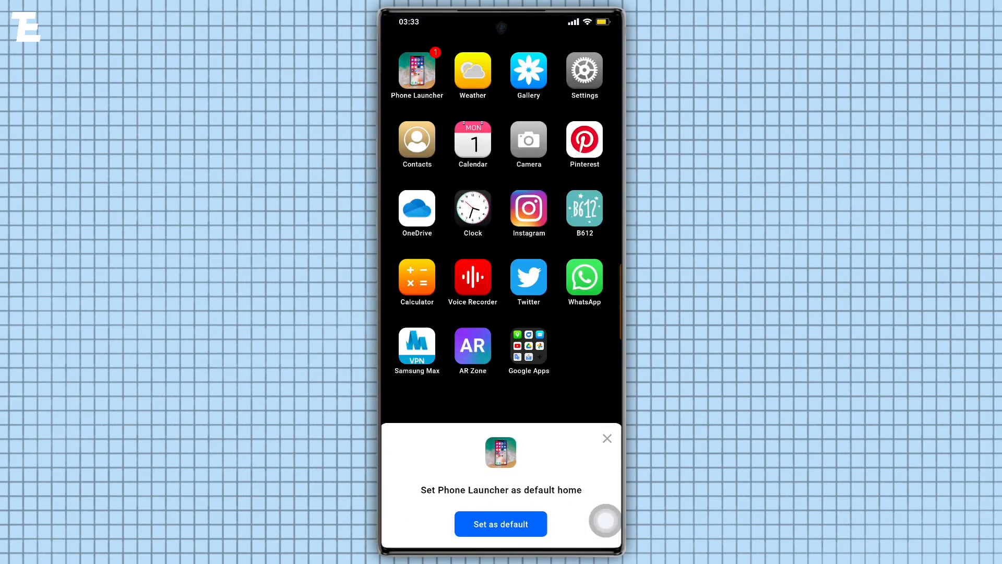
{"action": "left_click", "coordinate": [500, 524]}
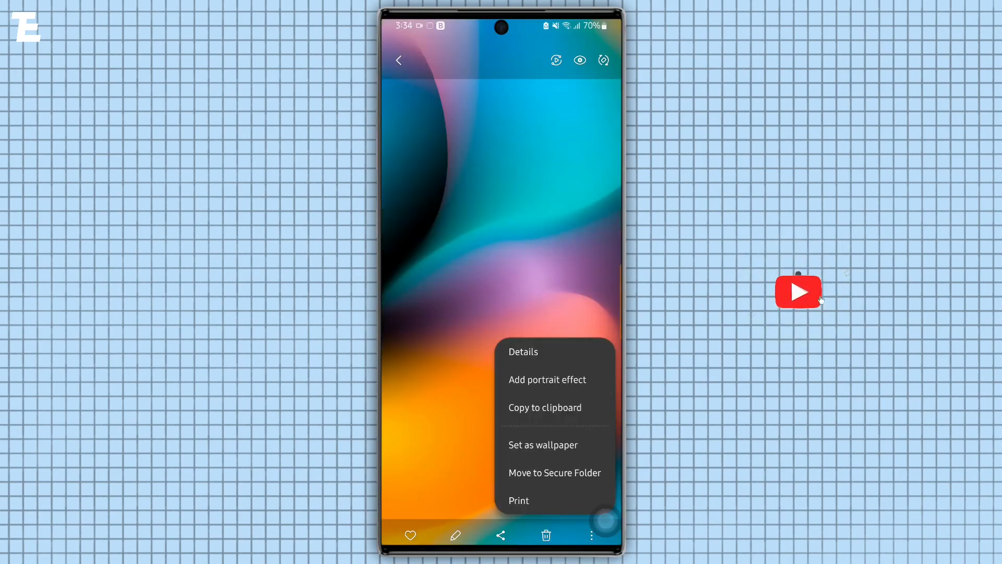
Step: Set the abstract image as home wallpaper and the Spider-Man picture as lock screen
{"action": "left_click", "coordinate": [543, 444]}
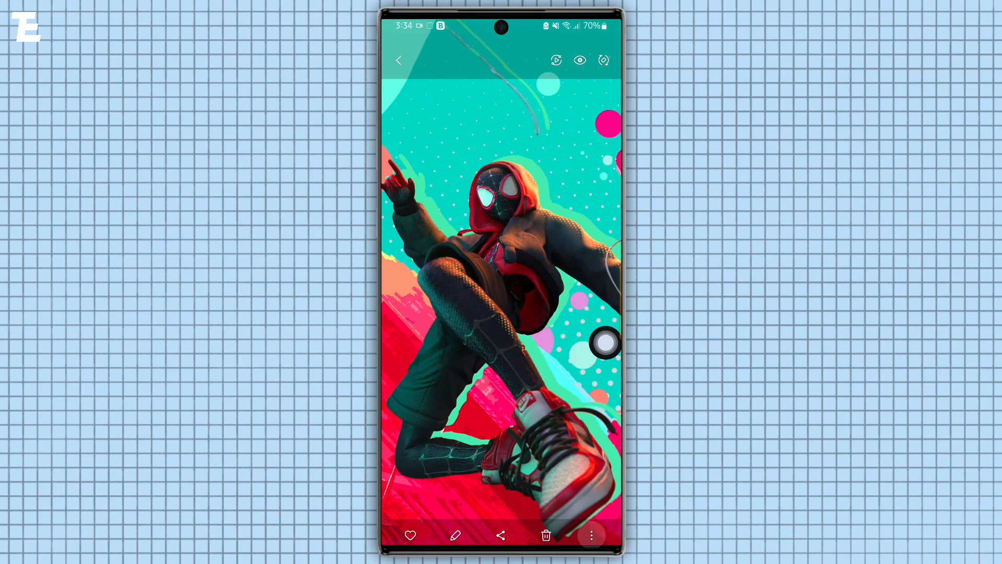
{"action": "left_click", "coordinate": [590, 535]}
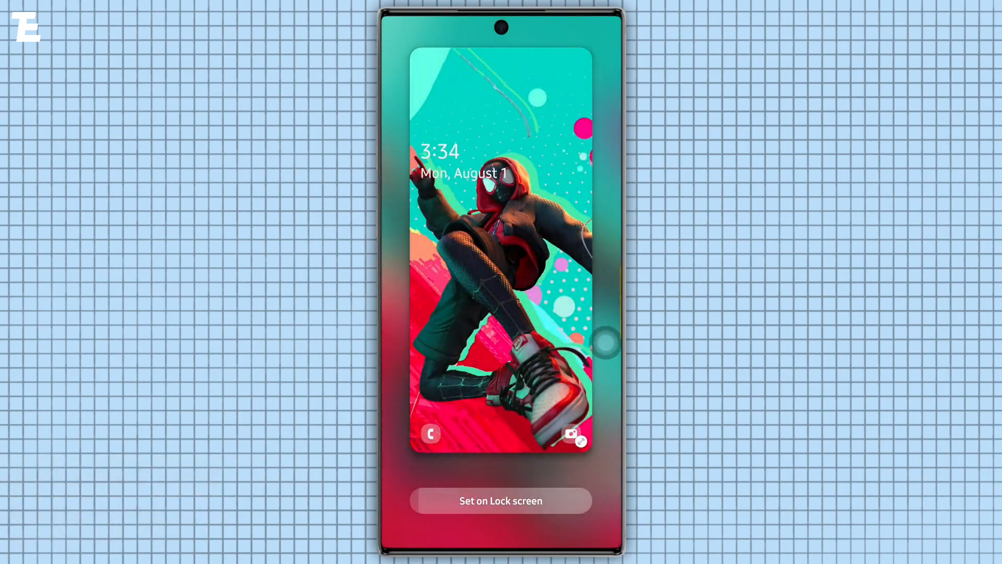
{"action": "left_click", "coordinate": [501, 500]}
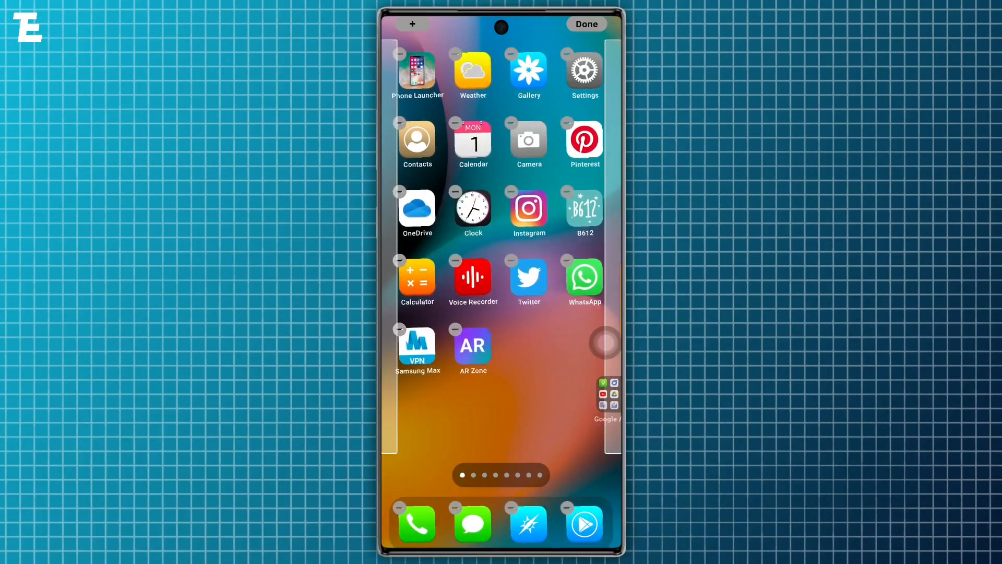
Step: Rearrange the first page into a 2x2 block of Instagram, Clock, Camera and Gallery
{"action": "left_click_drag", "start_coordinate": [529, 211], "coordinate": [584, 345]}
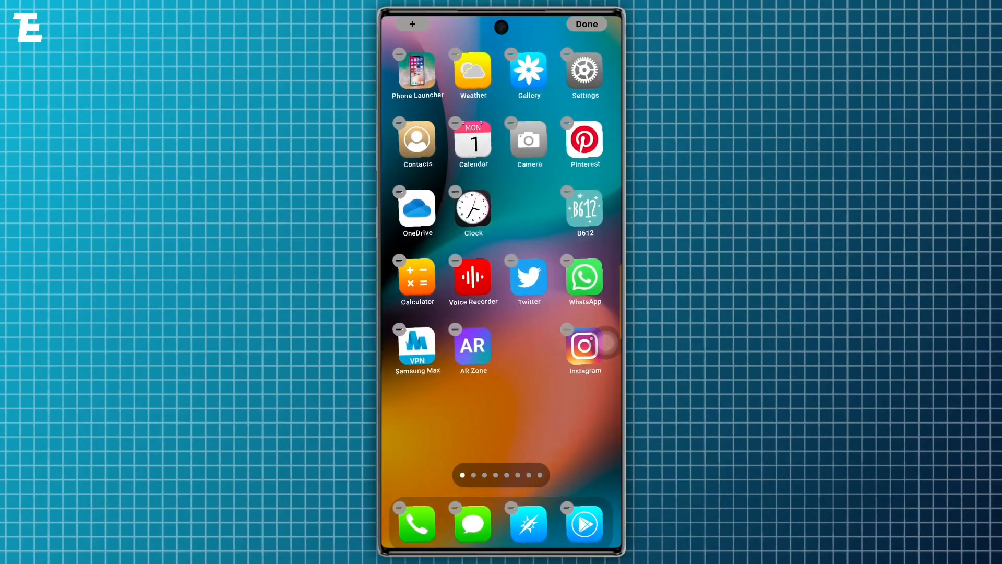
{"action": "left_click_drag", "start_coordinate": [585, 69], "coordinate": [528, 345]}
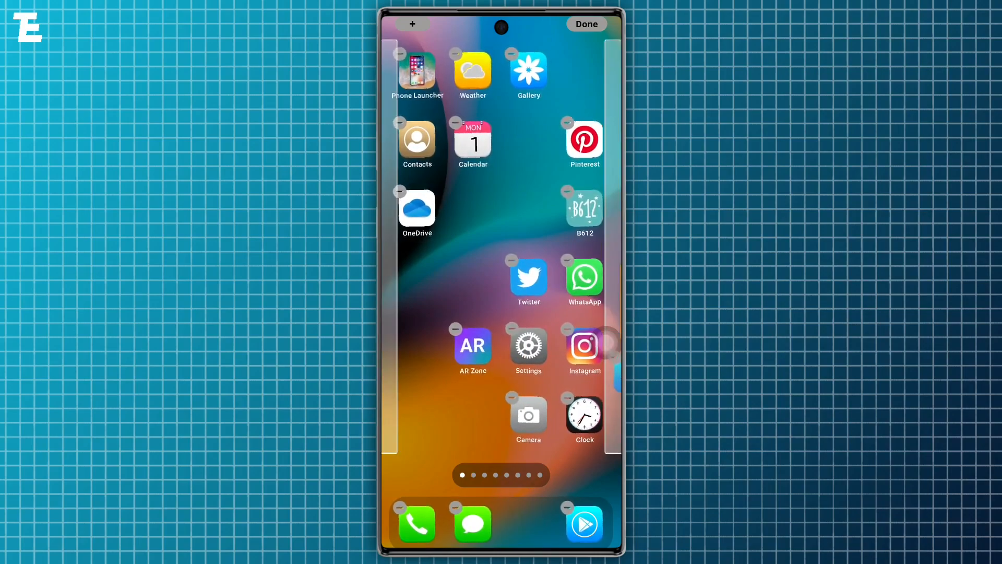
{"action": "left_click_drag", "start_coordinate": [528, 345], "coordinate": [528, 523]}
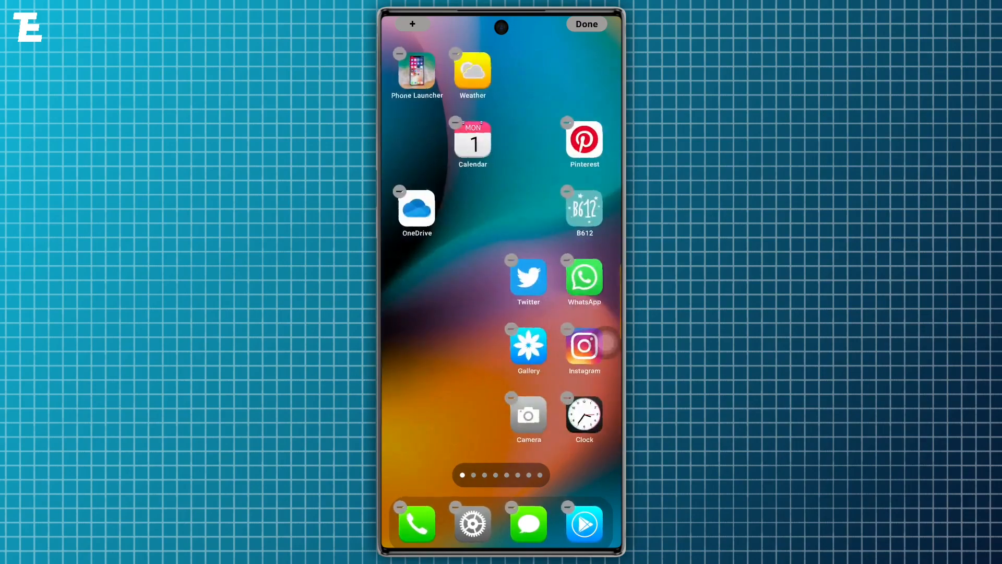
{"action": "scroll", "scroll_direction": "left", "scroll_amount": 3}
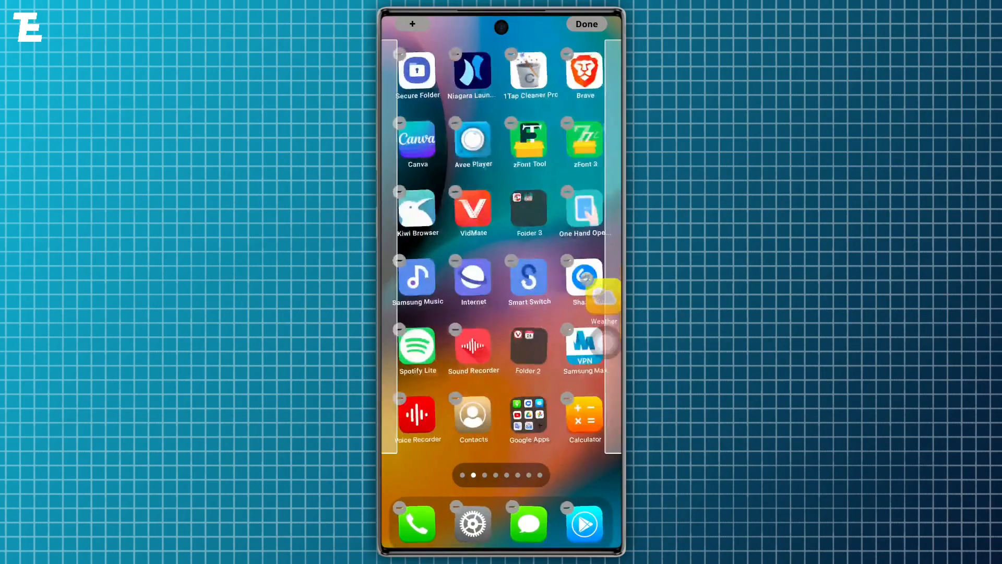
{"action": "scroll", "scroll_direction": "left", "scroll_amount": 3}
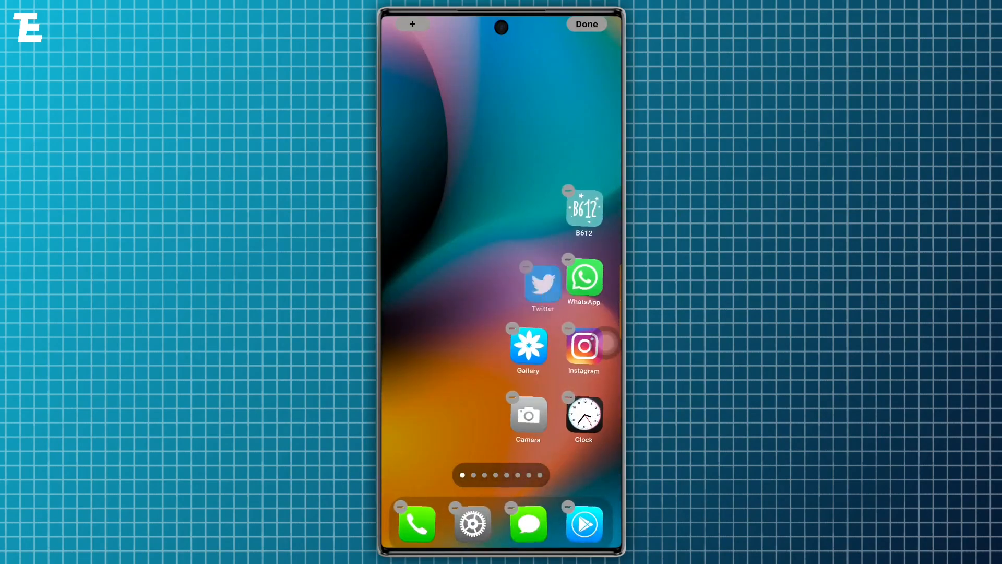
{"action": "scroll", "scroll_direction": "left", "scroll_amount": 3}
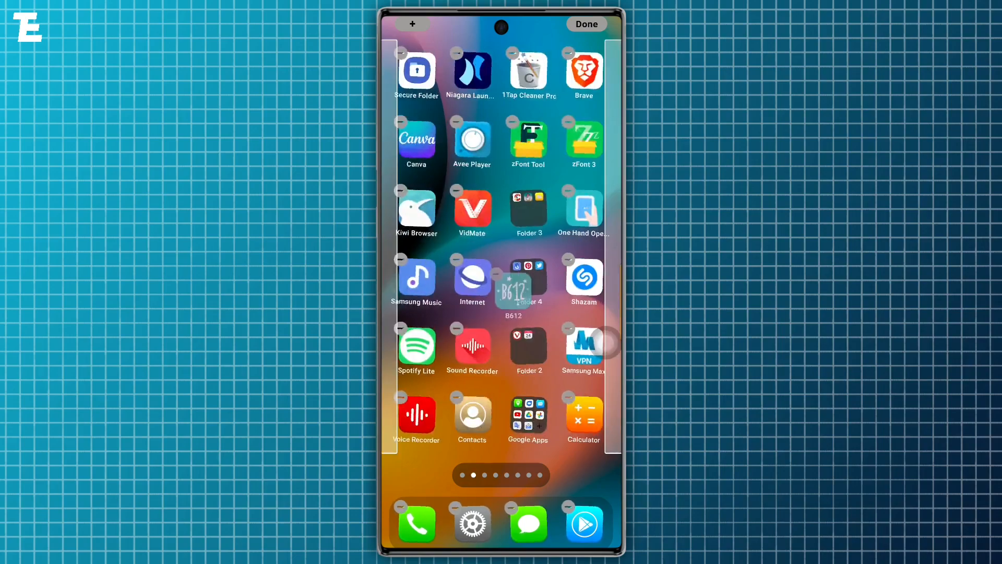
{"action": "scroll", "scroll_direction": "left", "scroll_amount": 3}
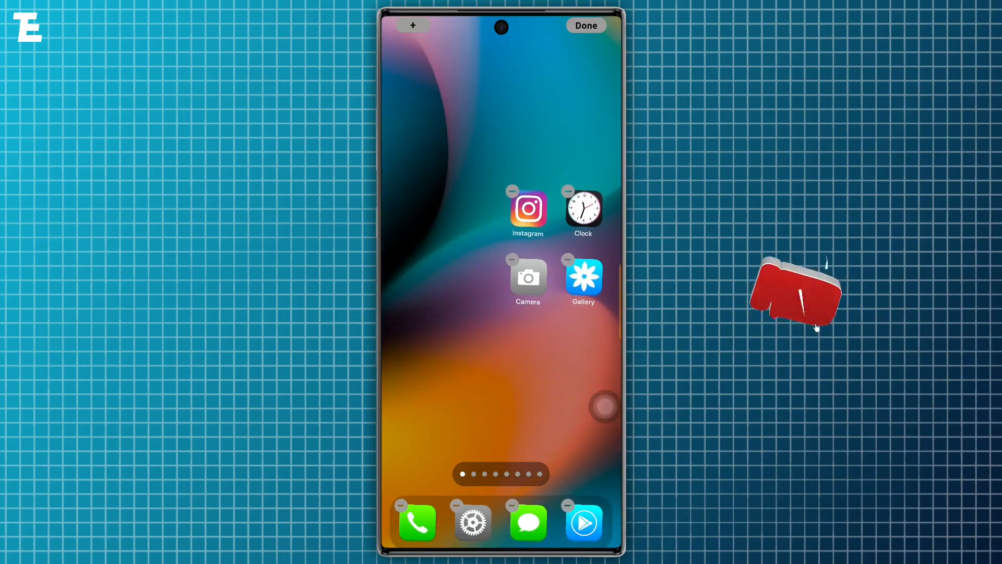
{"action": "left_click", "coordinate": [413, 25]}
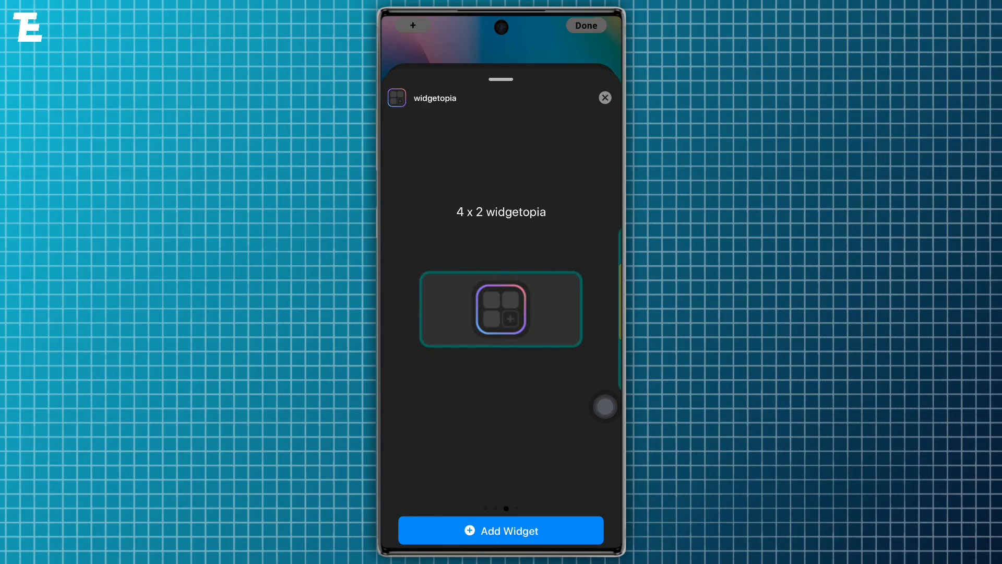
Step: Add the 4x2 widgetopia widget and set it up with the Wi‑Fi/battery design
{"action": "left_click", "coordinate": [500, 530]}
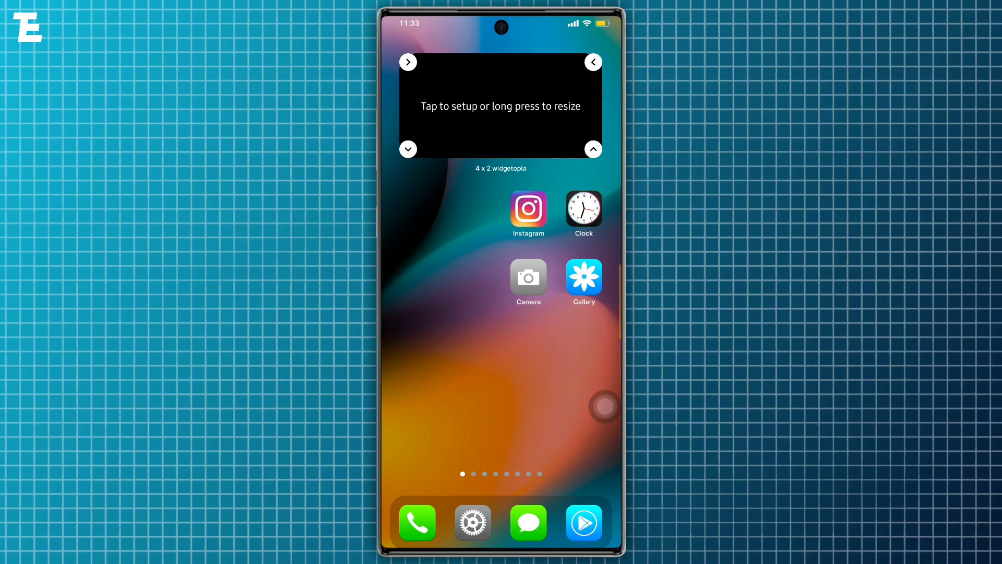
{"action": "left_click", "coordinate": [501, 105]}
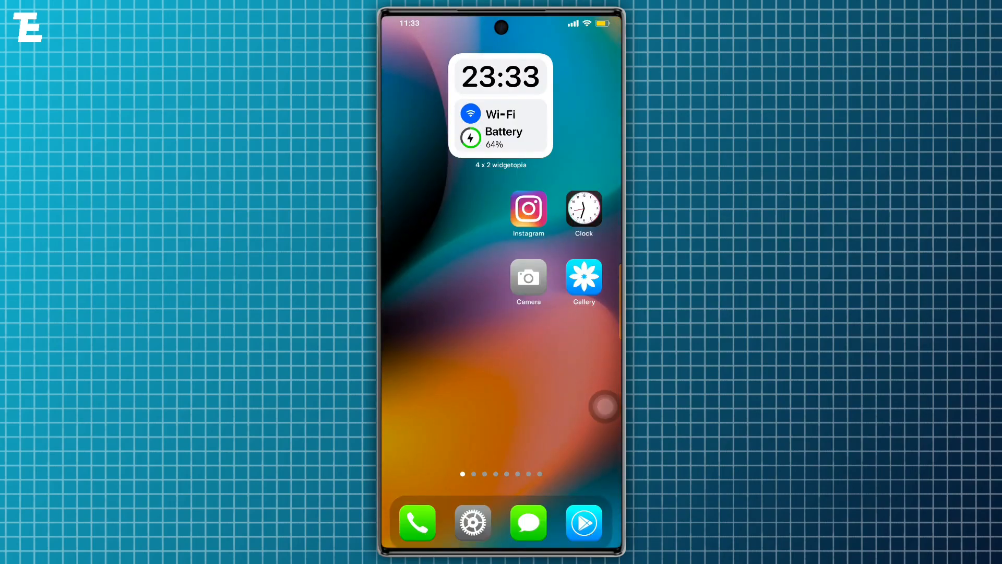
Step: Edit the top widget and switch it to the medium August calendar design
{"action": "left_click", "coordinate": [501, 106]}
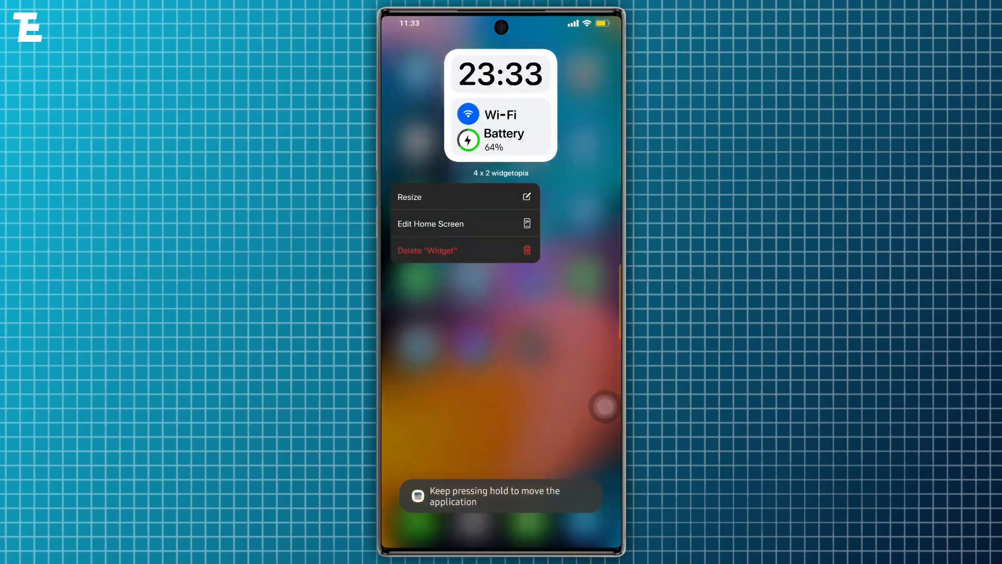
{"action": "left_click", "coordinate": [430, 224]}
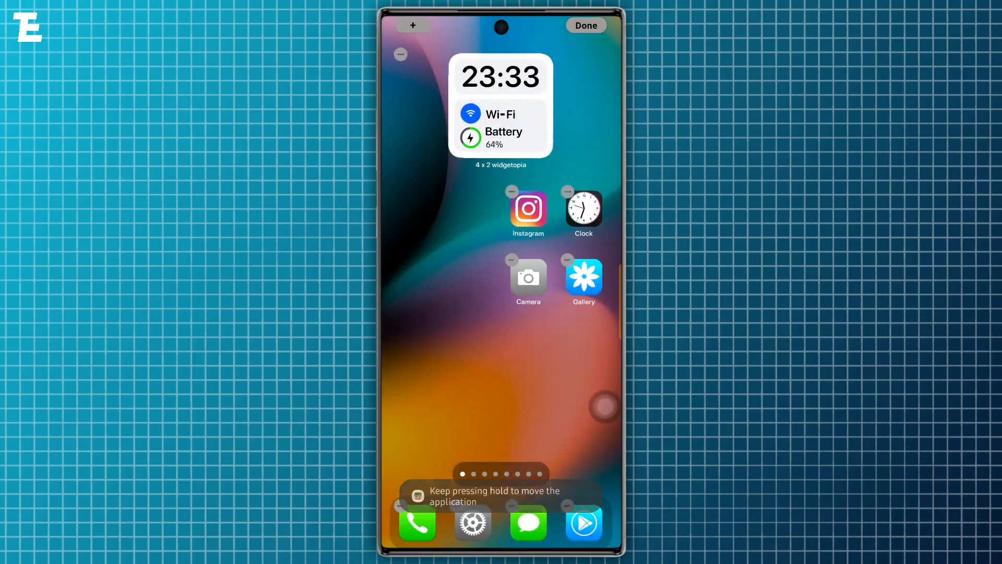
{"action": "left_click", "coordinate": [584, 25]}
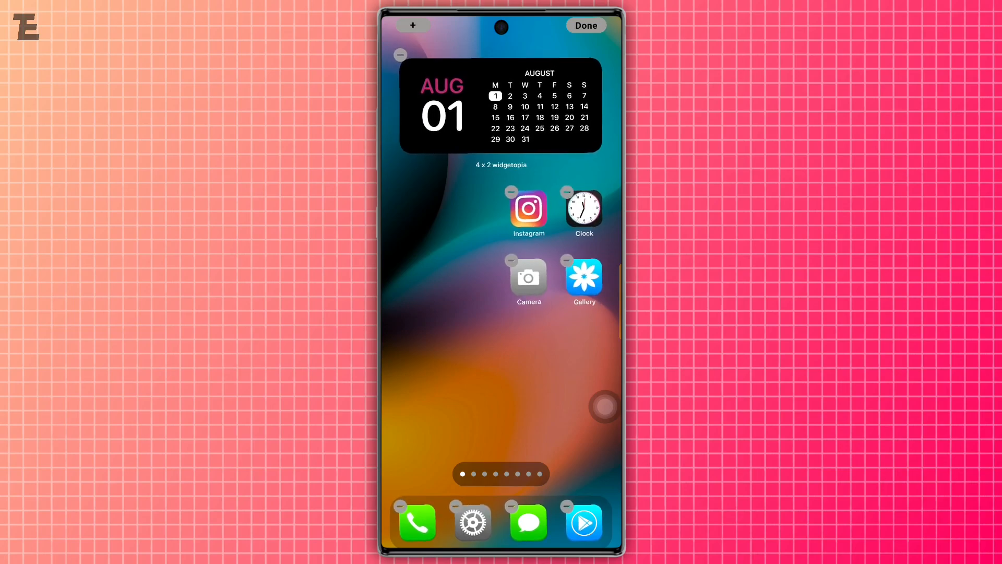
Step: Open the widget list in edit mode and pick widgetopia to reach My Widgets
{"action": "left_click", "coordinate": [413, 25]}
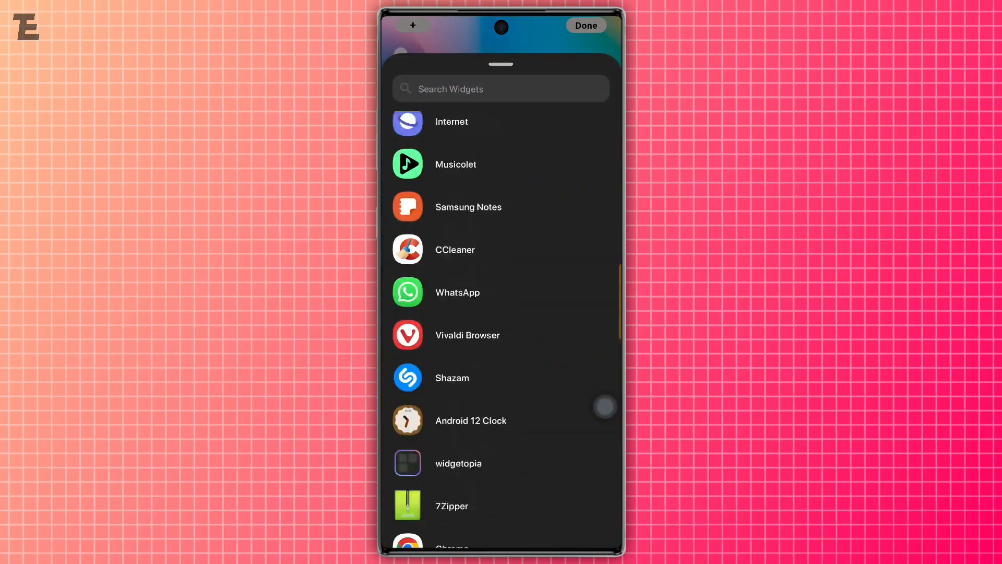
{"action": "left_click", "coordinate": [457, 463]}
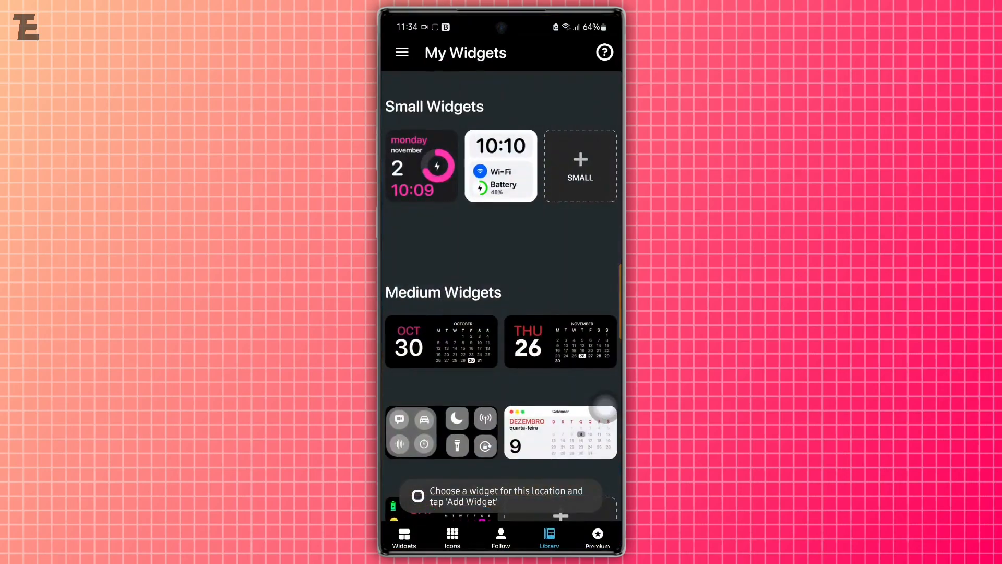
Step: Browse My Widgets, return to the launcher picker, and preview the 2x2 Photos widget
{"action": "scroll", "scroll_direction": "down", "scroll_amount": 3}
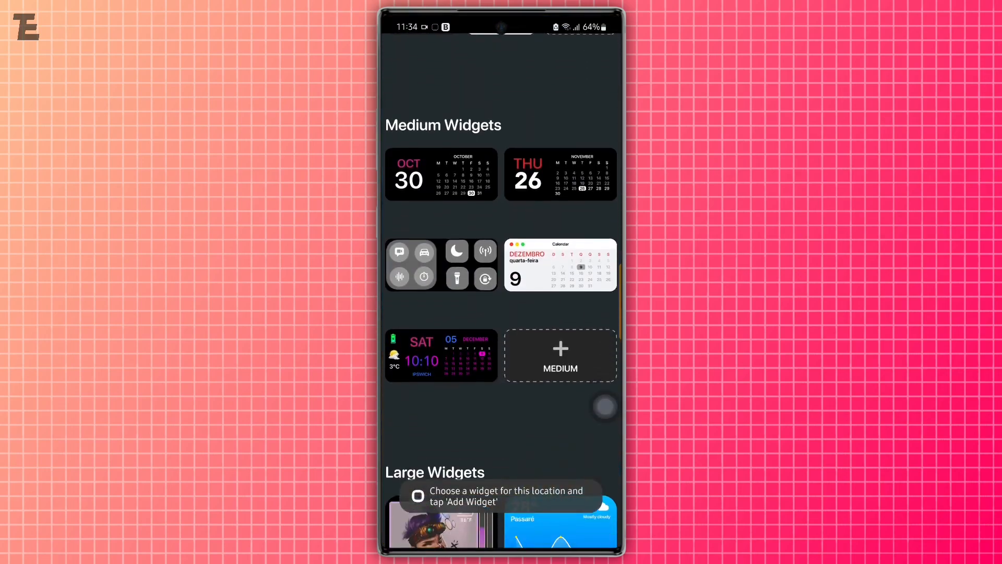
{"action": "scroll", "scroll_direction": "down", "scroll_amount": 3}
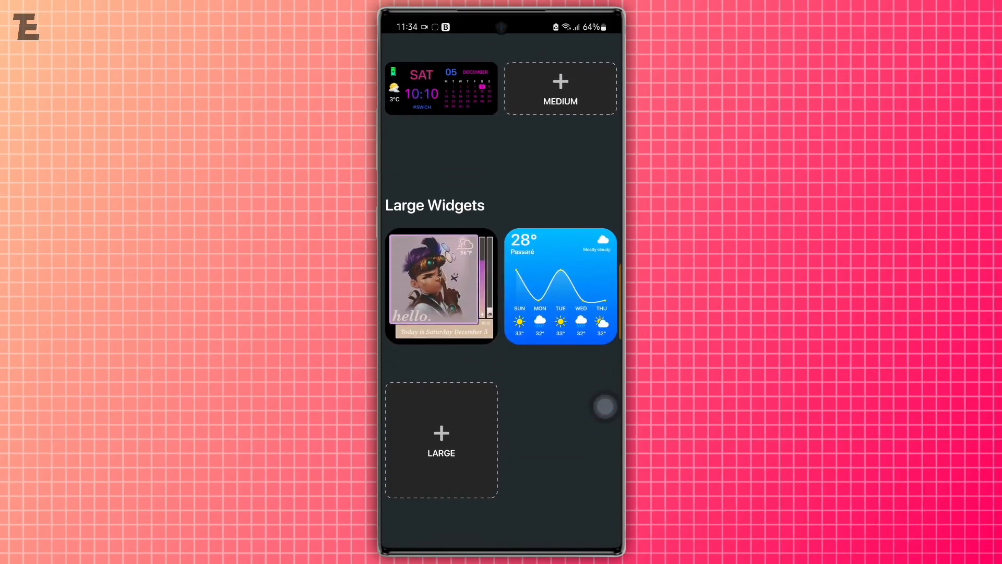
{"action": "scroll", "scroll_direction": "down", "scroll_amount": 3}
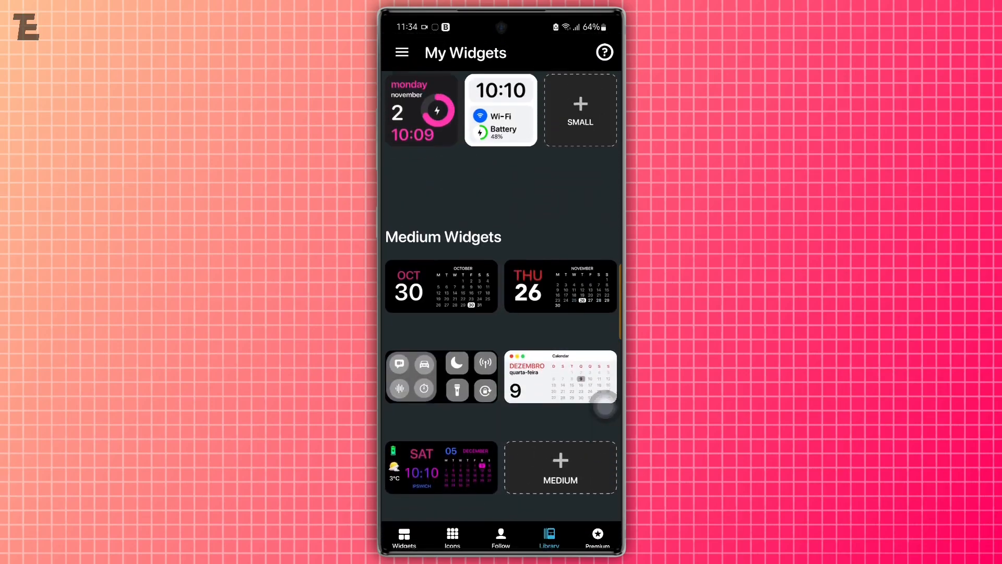
{"action": "left_click", "coordinate": [500, 109]}
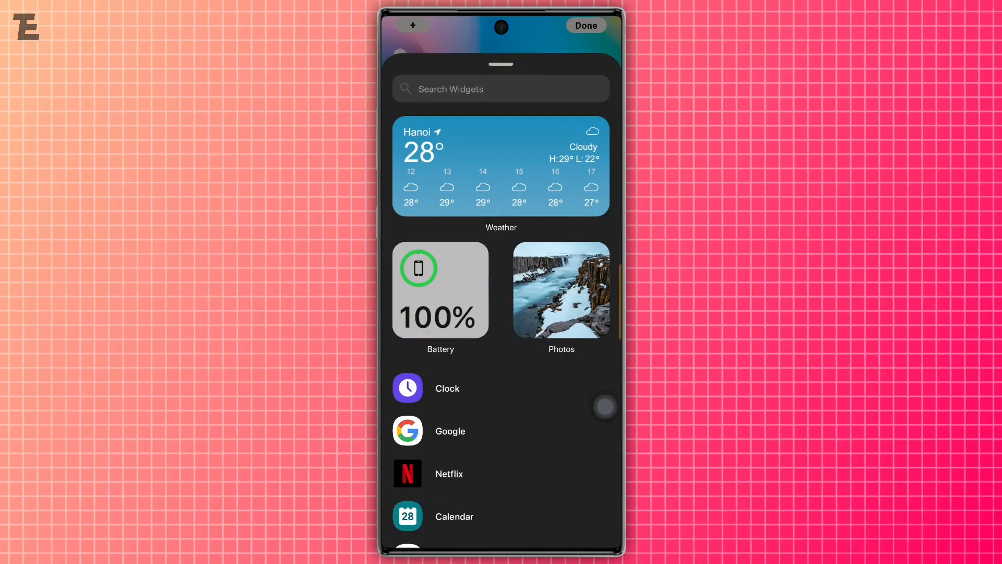
{"action": "left_click", "coordinate": [560, 291]}
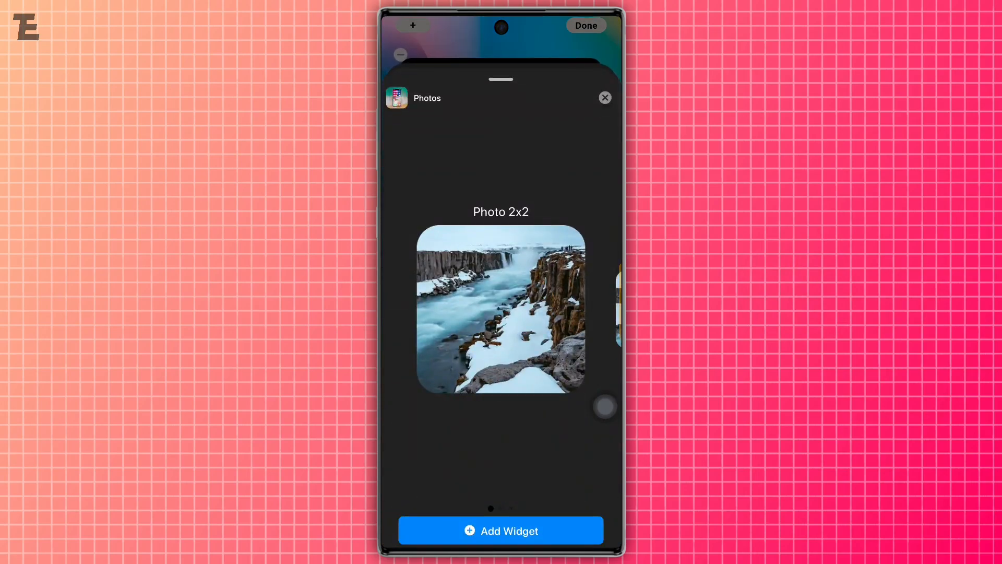